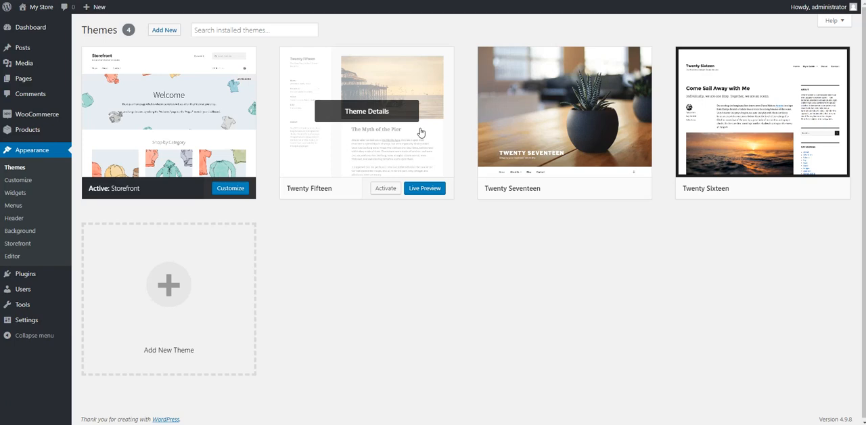
mouse_move(115, 208)
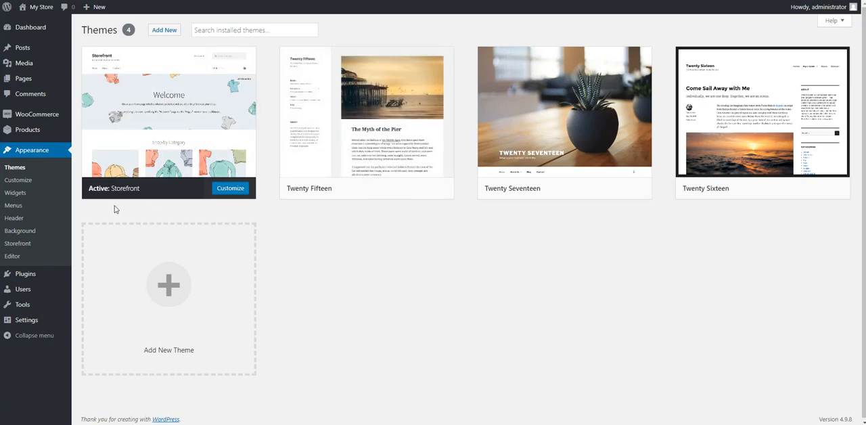
mouse_move(168, 111)
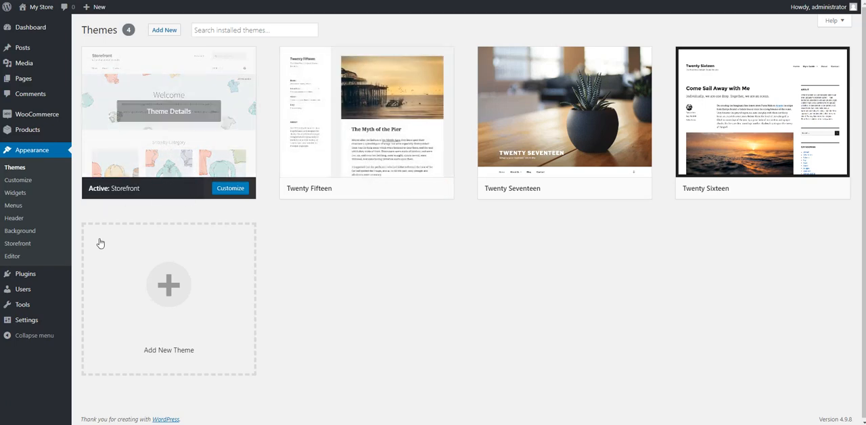
mouse_move(12, 257)
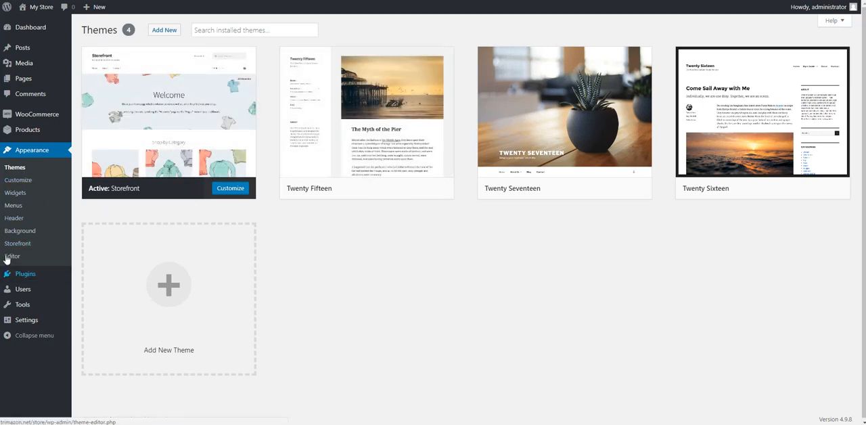
- View the Storefront style.css in the theme editor and scroll into its minified CSS rules
left_click(13, 255)
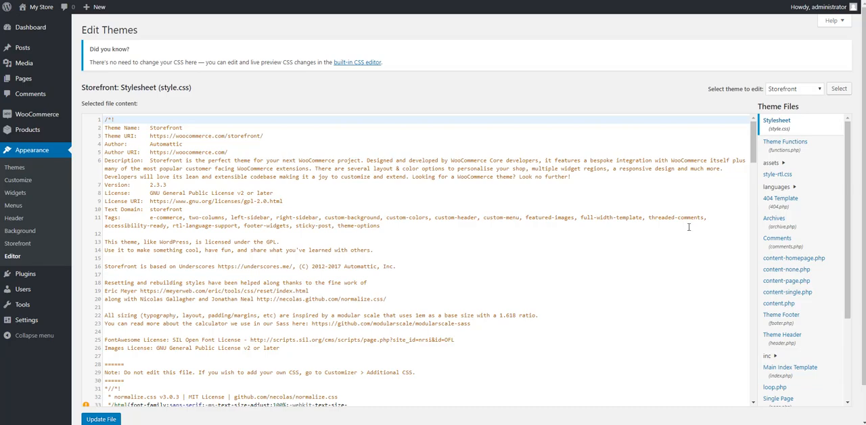
scroll("down", 3)
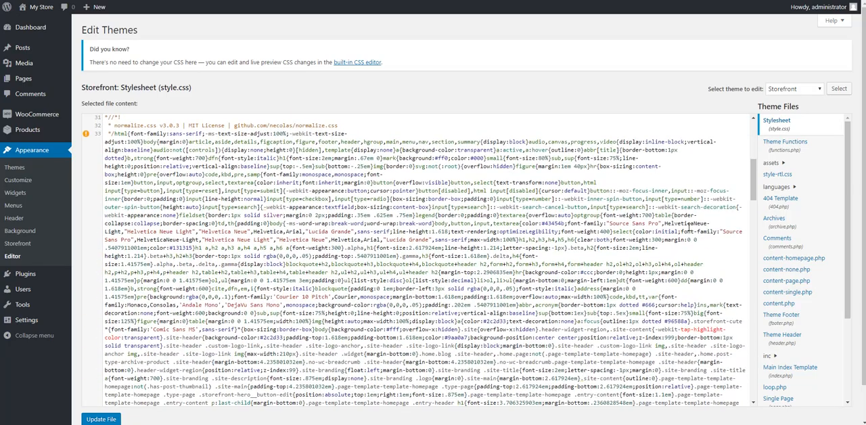
scroll("down", 3)
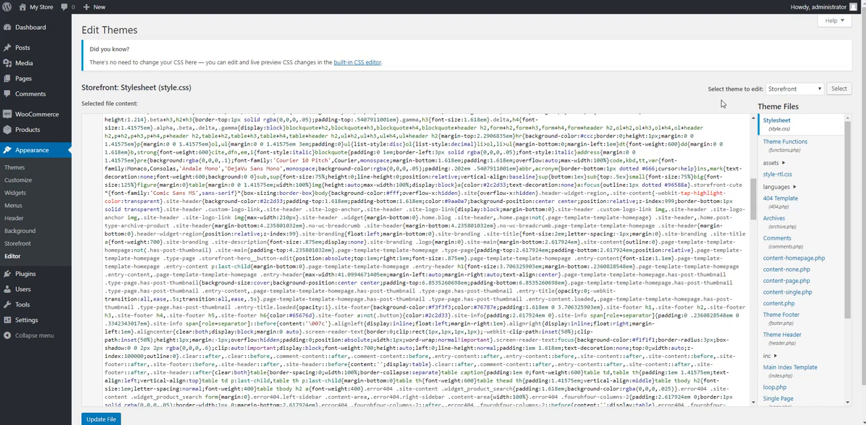
mouse_move(535, 128)
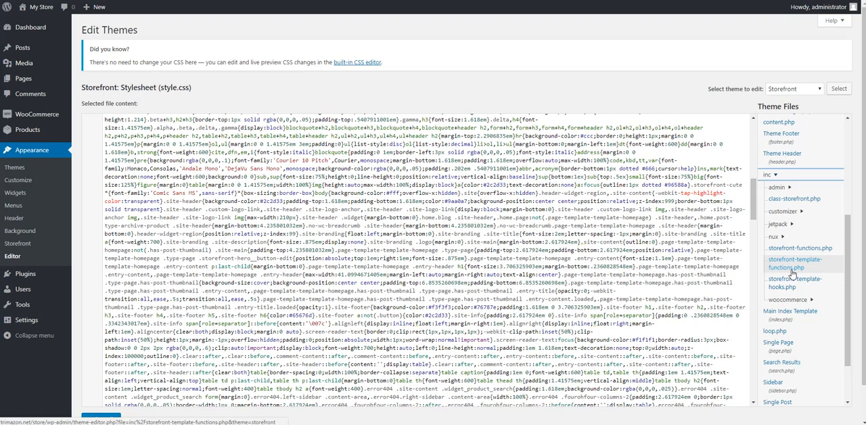
- Load inc/storefront-template-functions.php in the editor and select all of its code
left_click(795, 262)
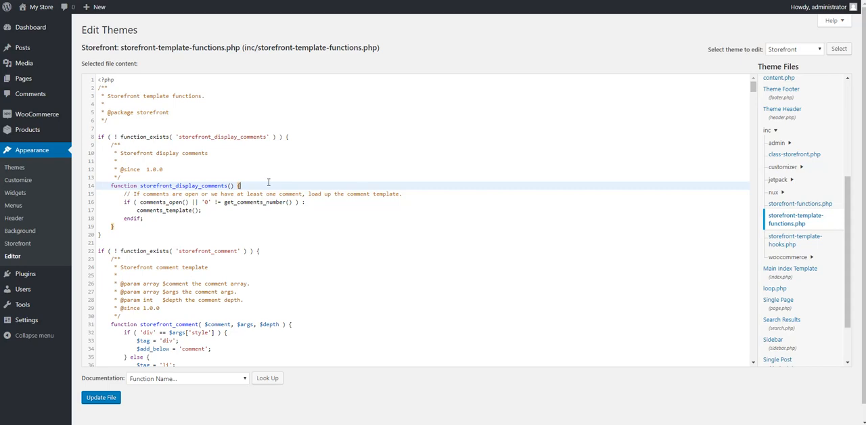
key("ctrl+a")
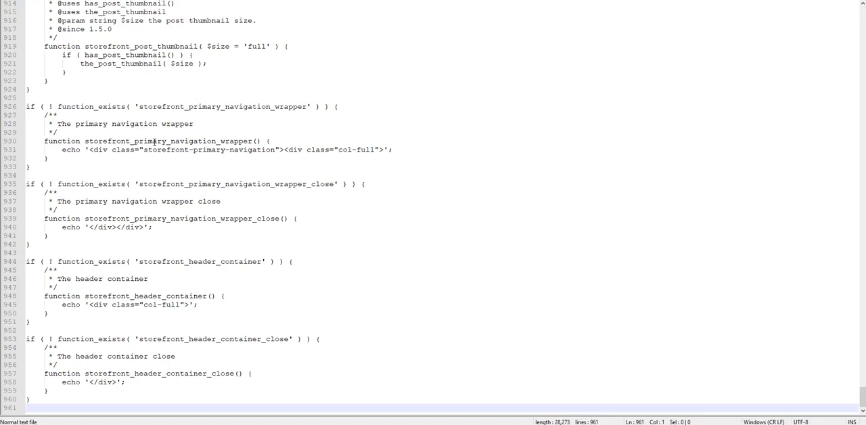
mouse_move(790, 7)
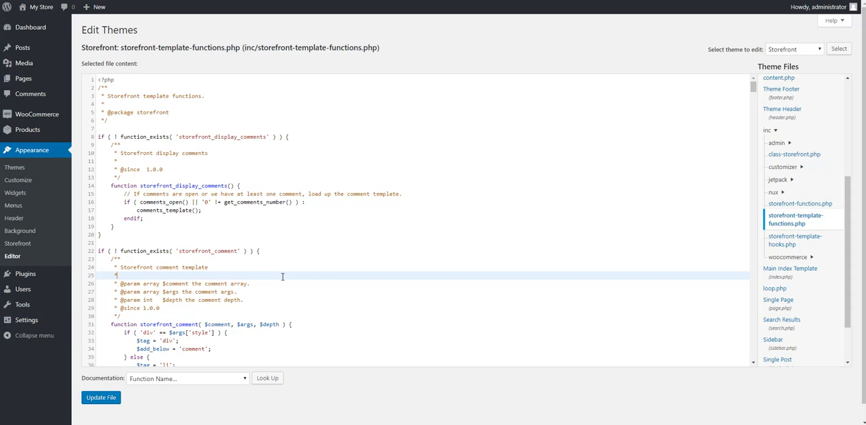
scroll("down", 3)
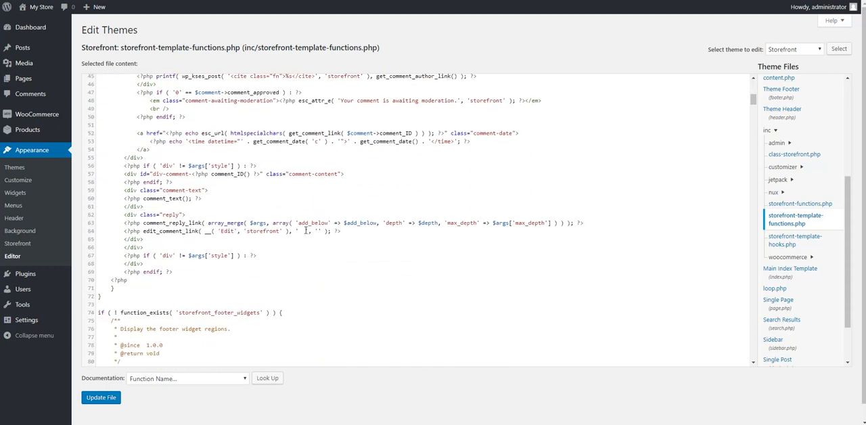
scroll("down", 3)
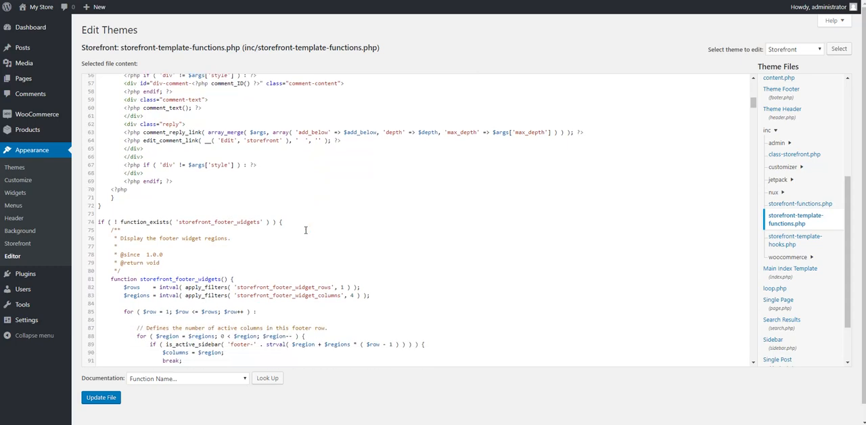
scroll("down", 3)
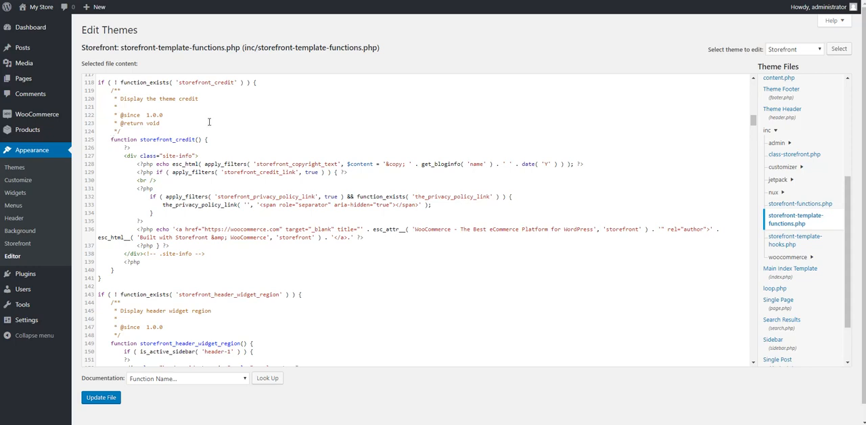
mouse_move(201, 156)
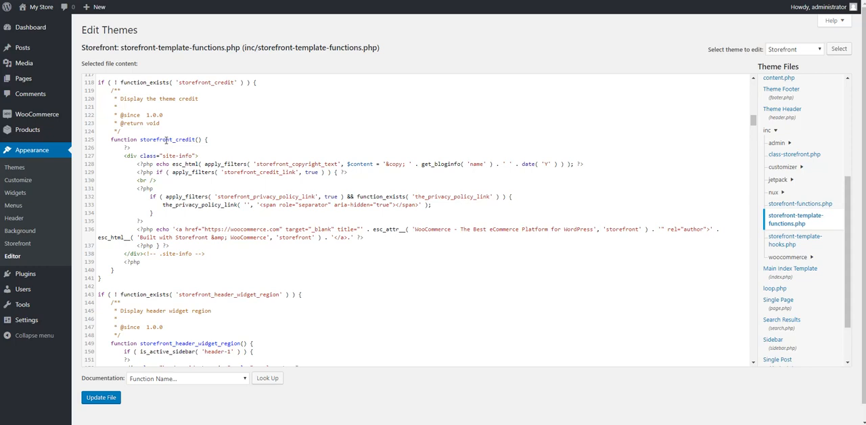
mouse_move(184, 176)
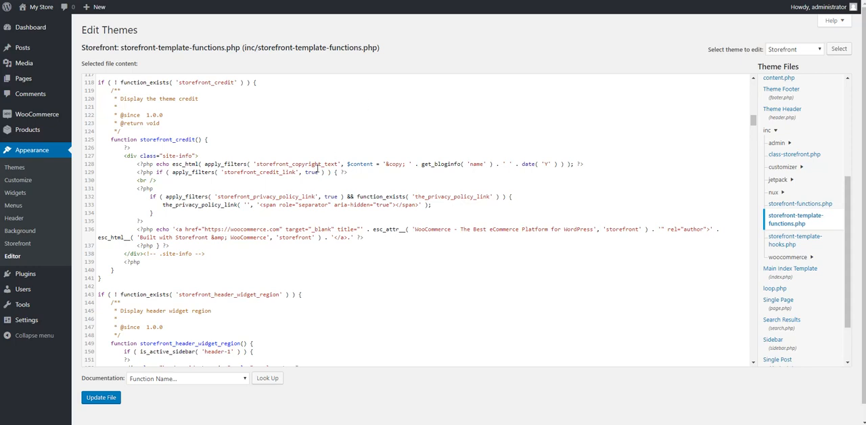
left_click_drag(109, 139, 183, 229)
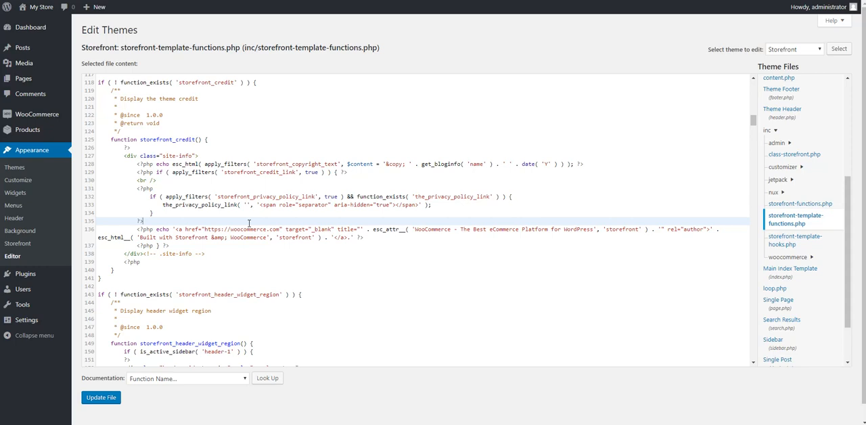
mouse_move(127, 312)
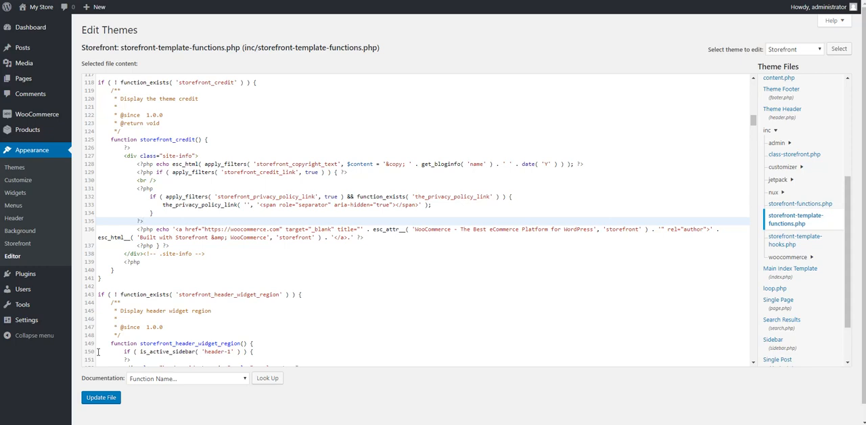
mouse_move(92, 209)
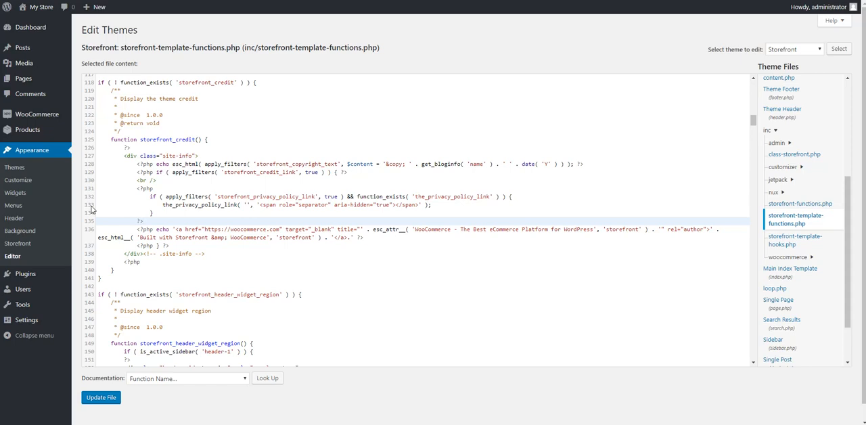
left_click(142, 221)
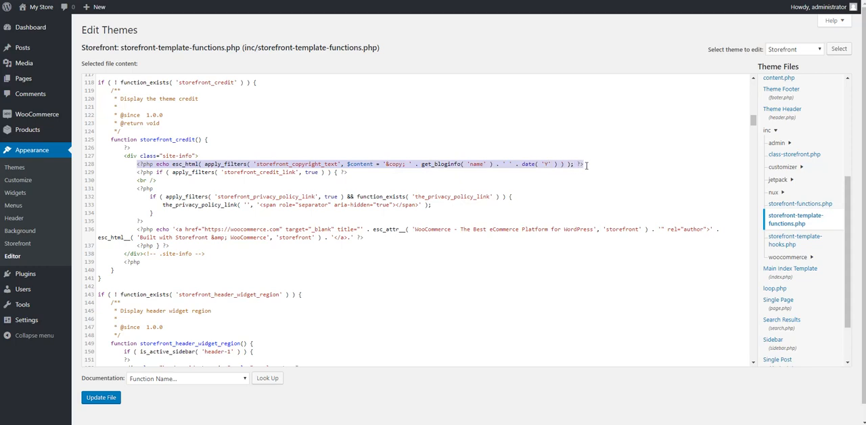
- Select 'name' in the get_bloginfo() copyright line to replace it with 'ABC INC'
left_click(436, 172)
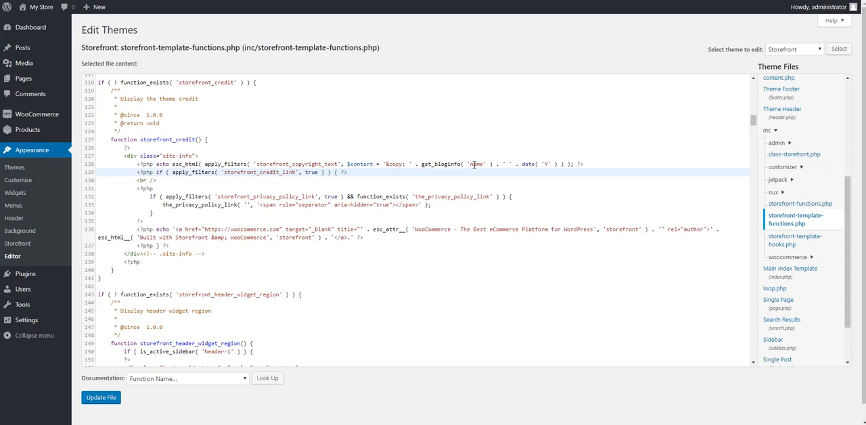
double_click(476, 164)
type("ABC INC")
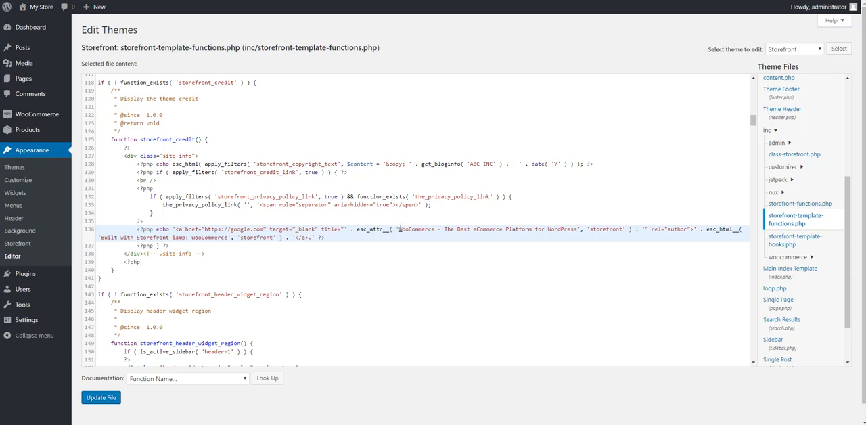
- Replace the credit link's WooCommerce title string with 'Welcome to my store!!'
left_click_drag(399, 229, 577, 228)
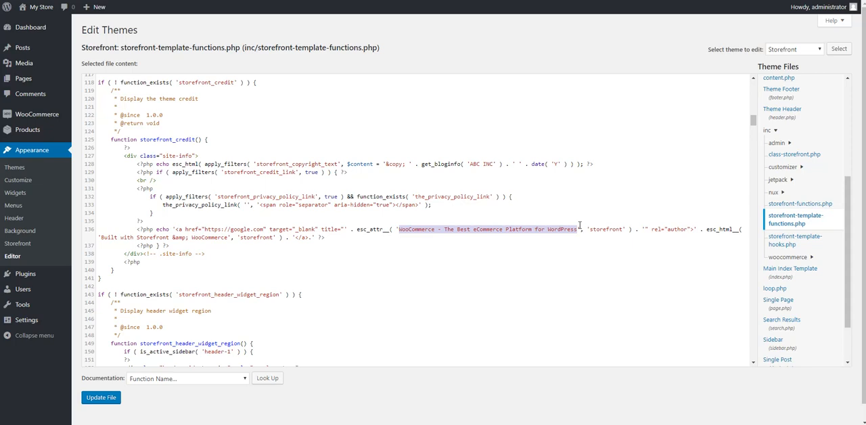
type("Welcome")
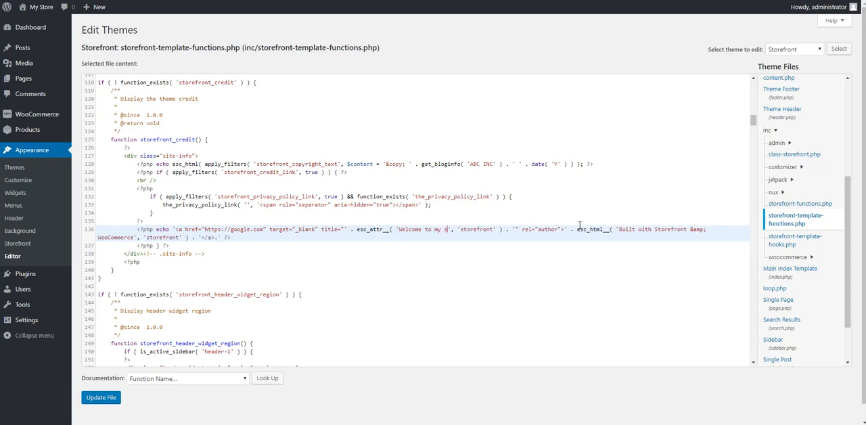
type("tore!!")
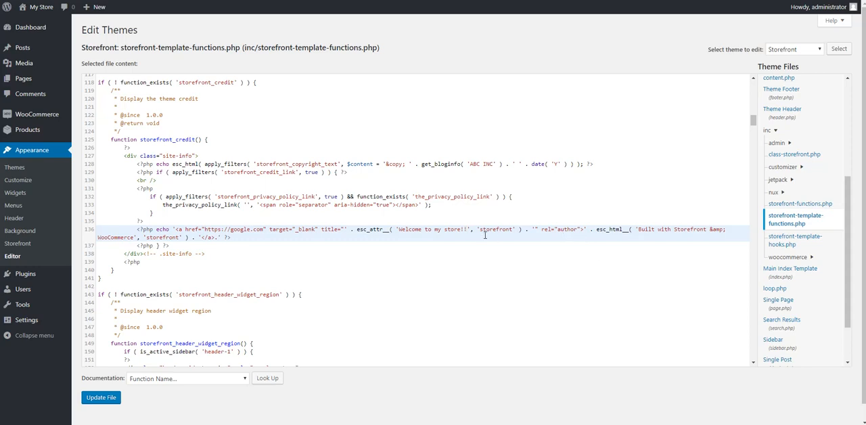
mouse_move(647, 232)
type(", ")
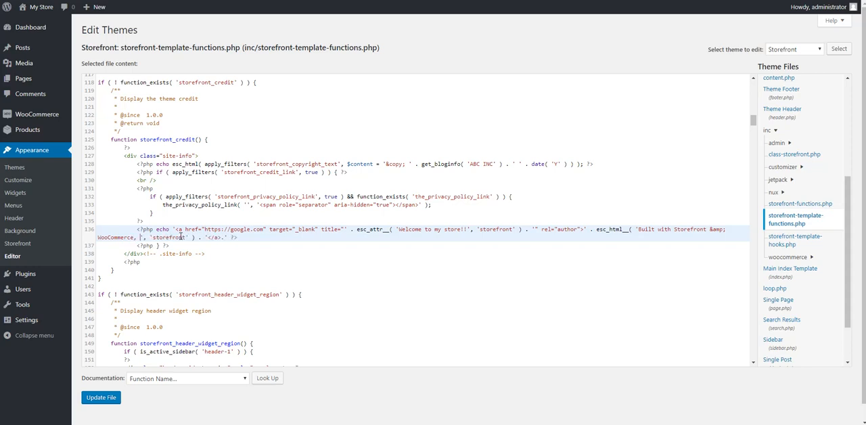
- Append ', Managed By ABC INC.' after 'WooCommerce' in the esc_html__ credit text
type("Managed,")
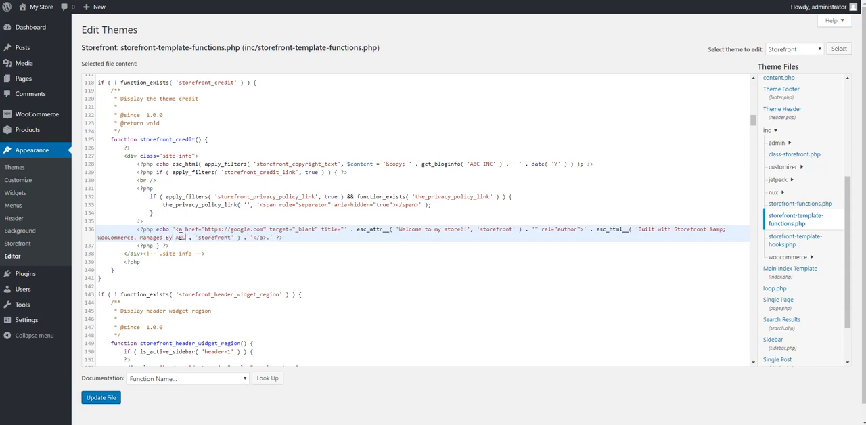
type("INC")
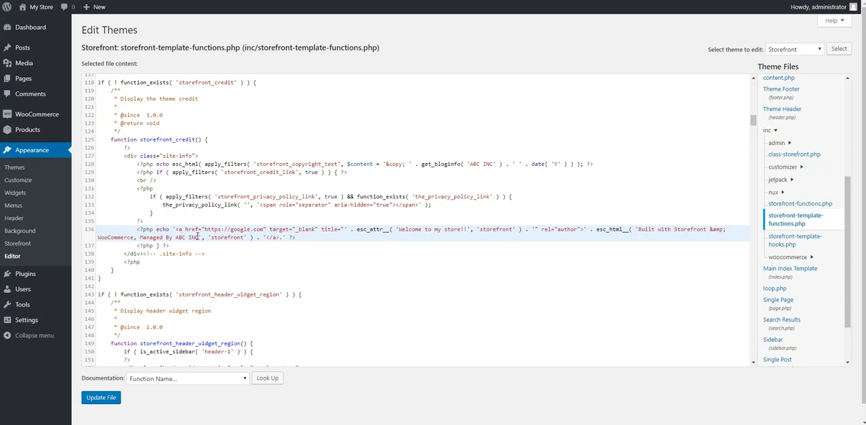
mouse_move(100, 398)
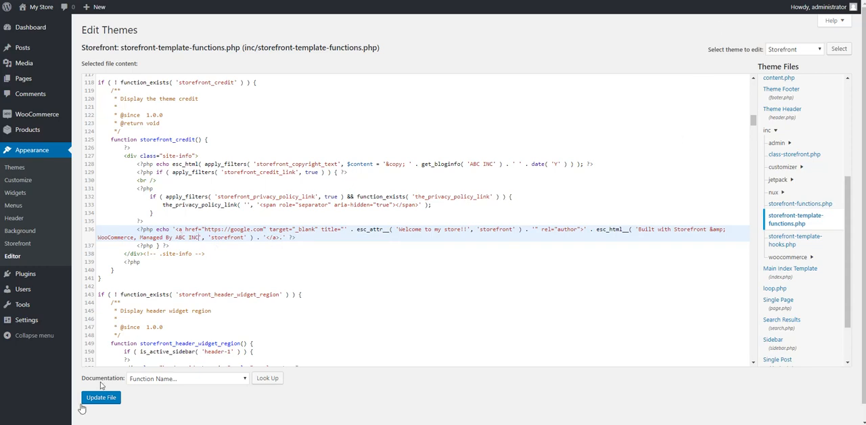
- Update the storefront-template-functions.php file to save the footer credit edits
left_click(100, 398)
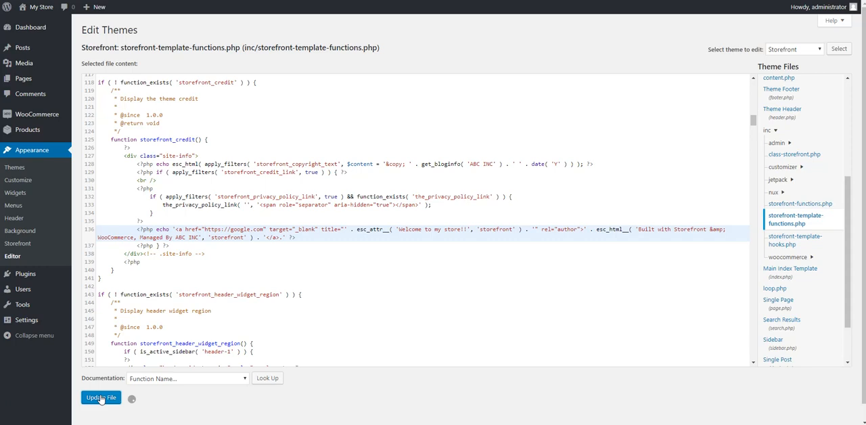
left_click(100, 398)
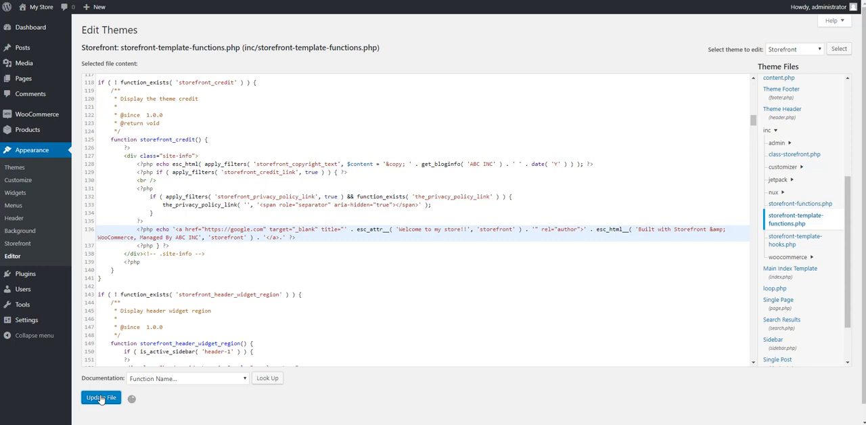
left_click(100, 398)
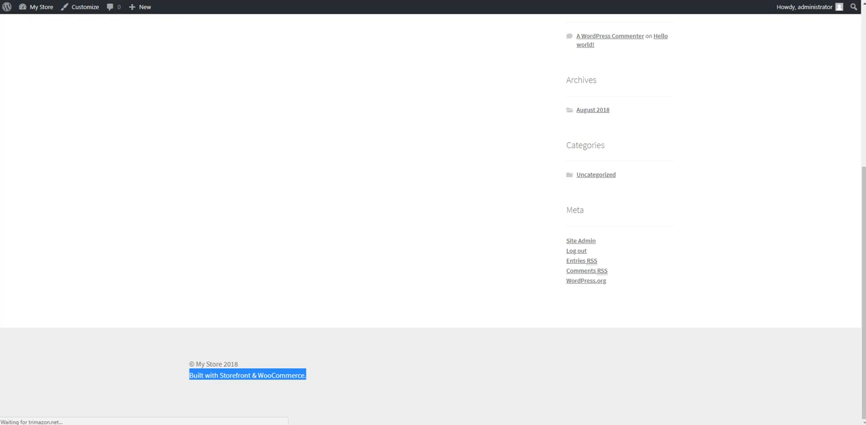
mouse_move(414, 21)
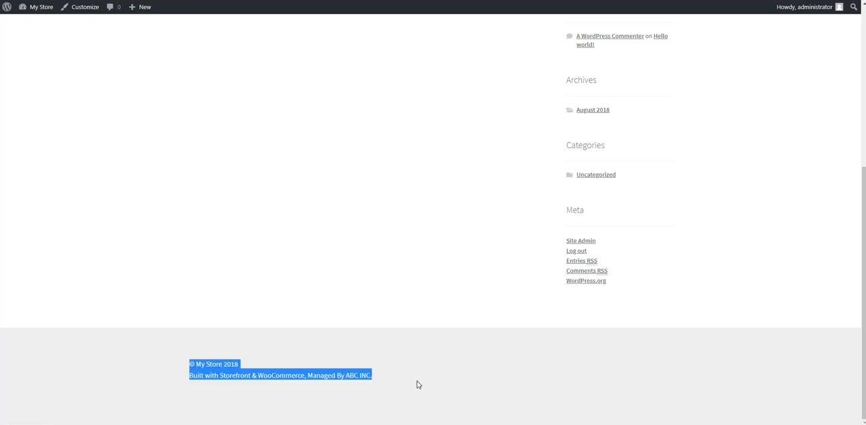
mouse_move(470, 406)
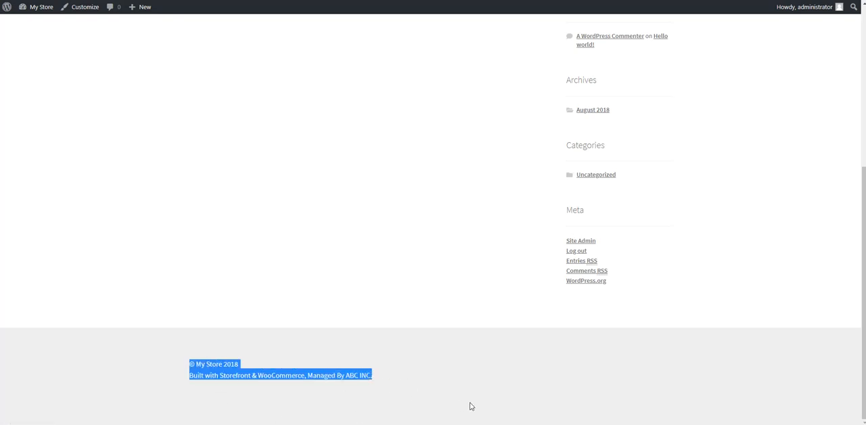
mouse_move(474, 404)
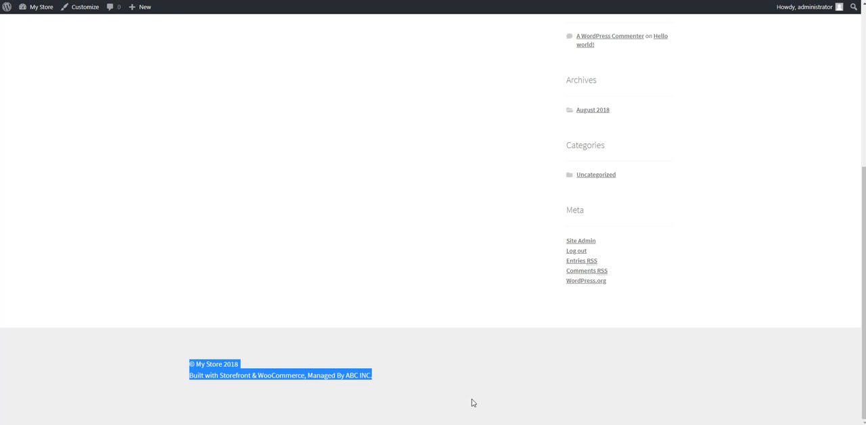
mouse_move(147, 387)
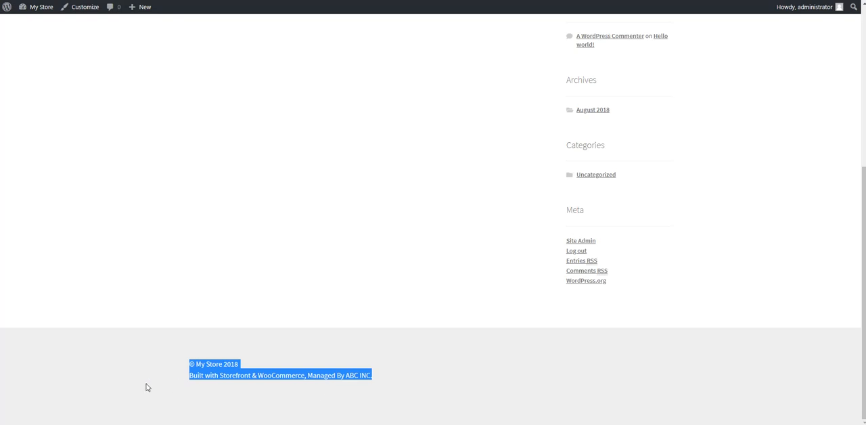